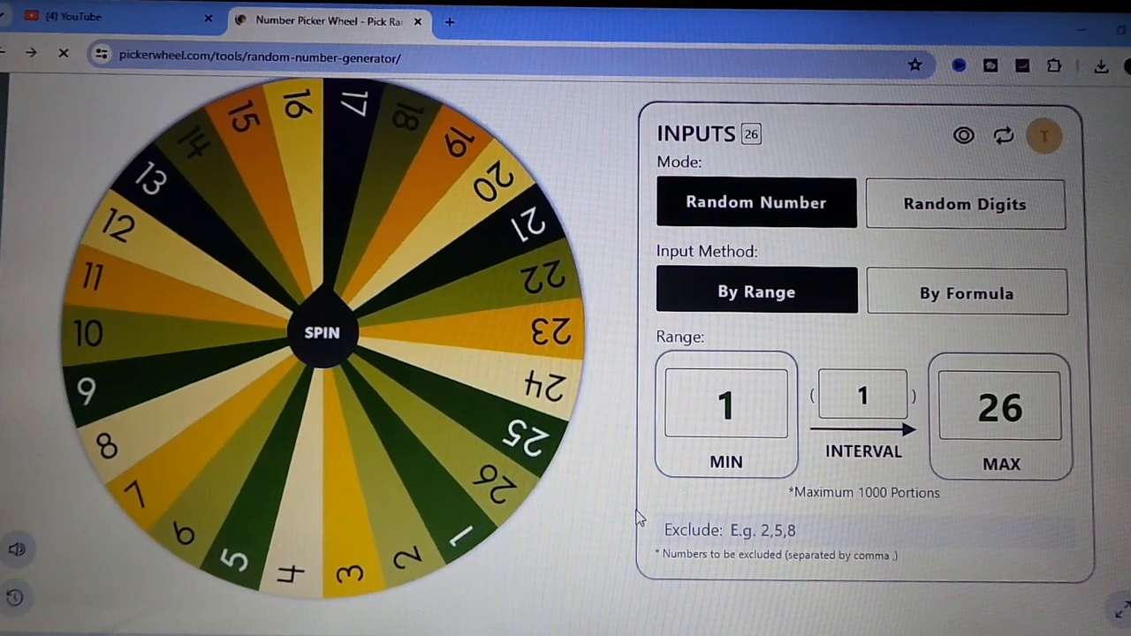
Step: Randomize the order of the 26 numbered slices with the Shuffle icon
click(321, 333)
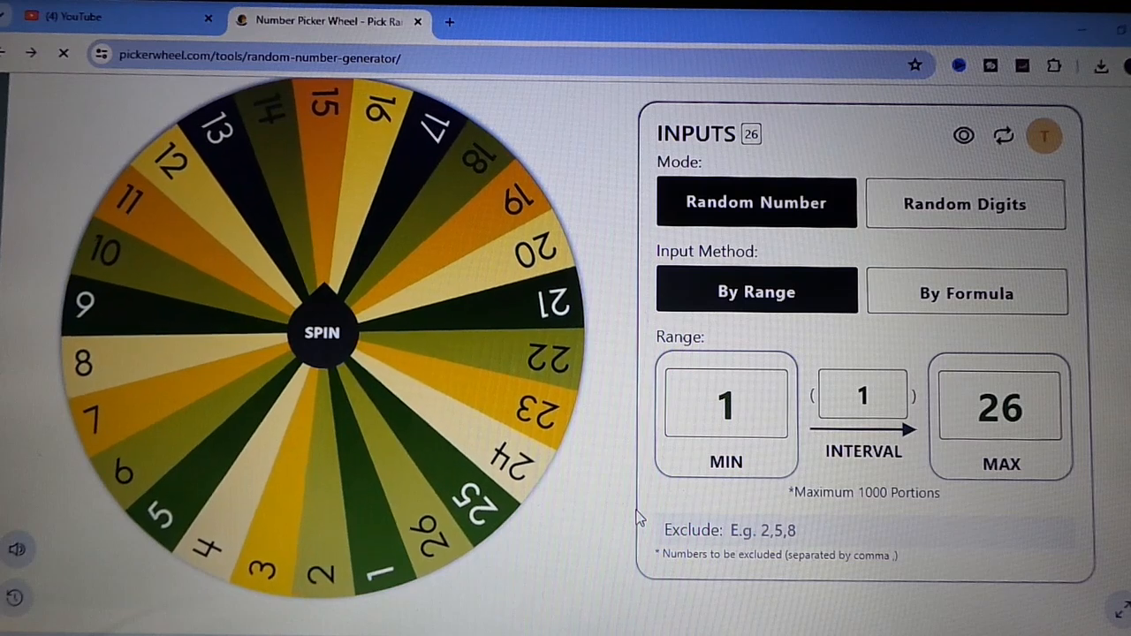
click(323, 332)
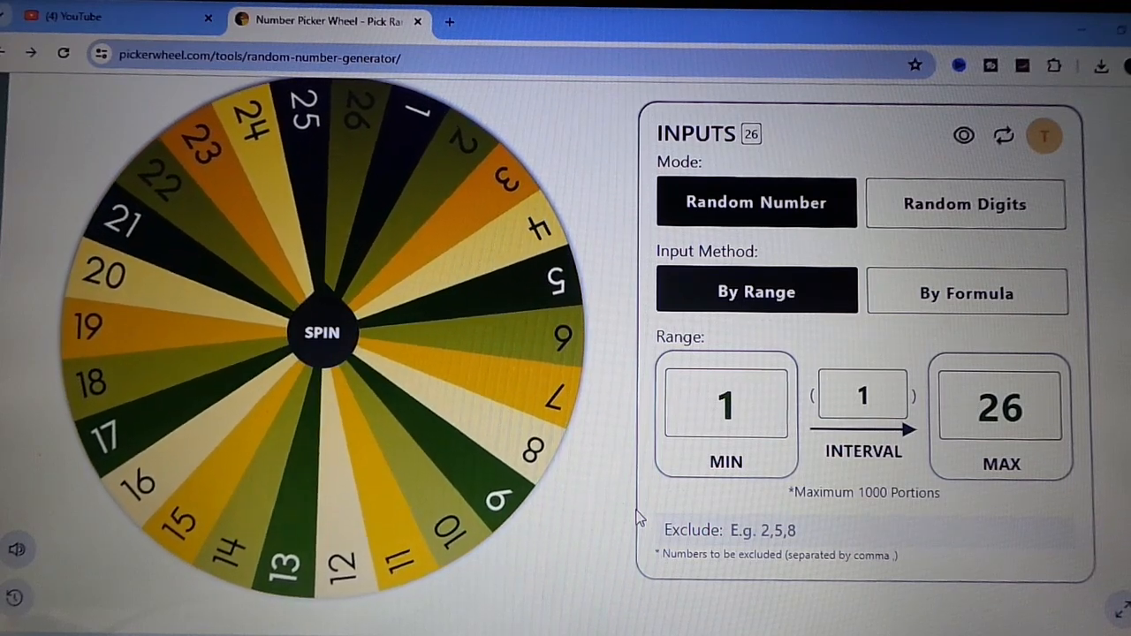
click(322, 333)
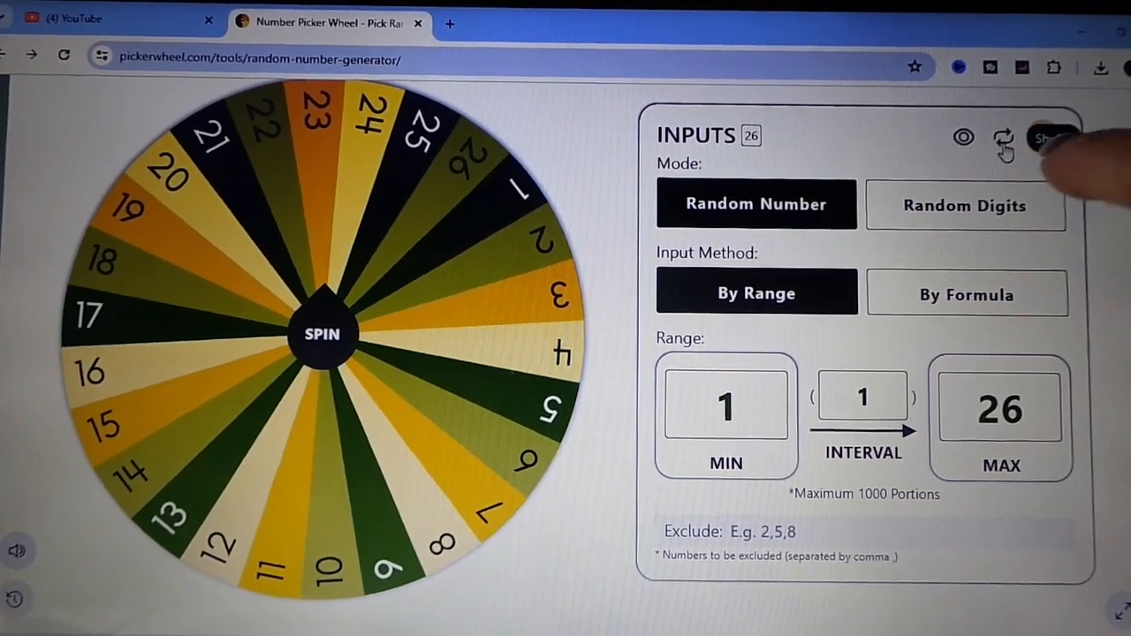
click(1004, 141)
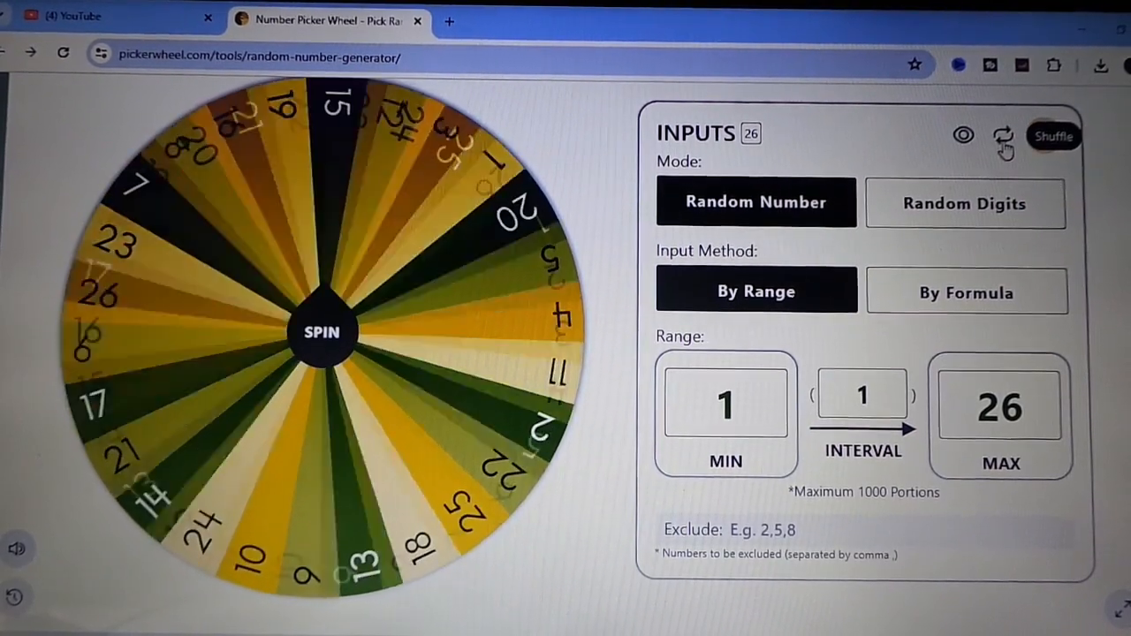
click(322, 332)
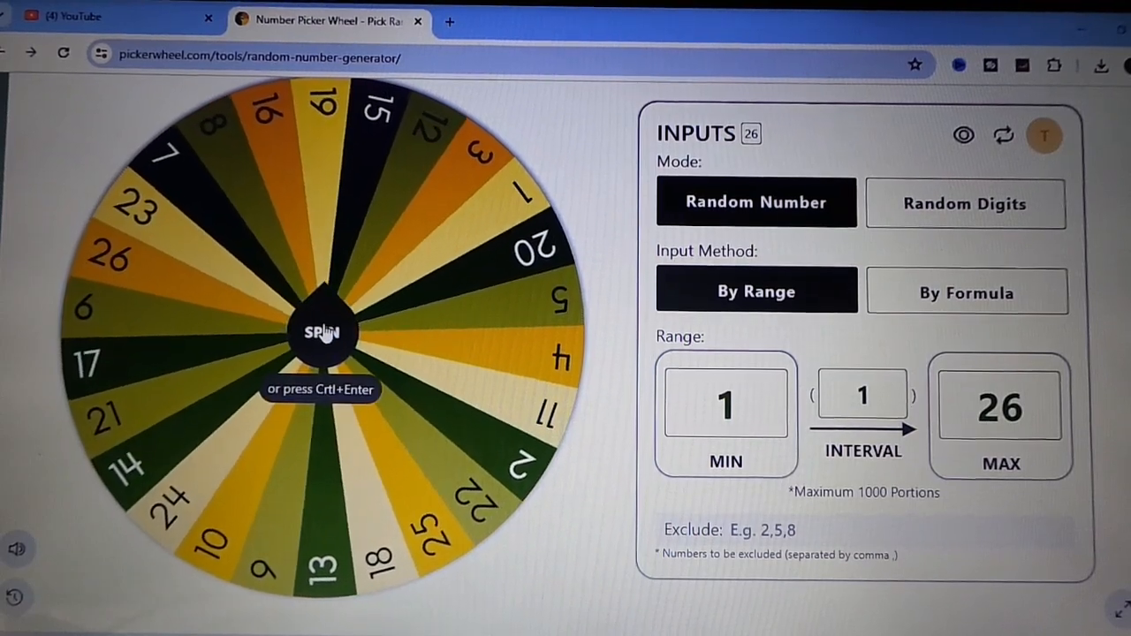
click(322, 333)
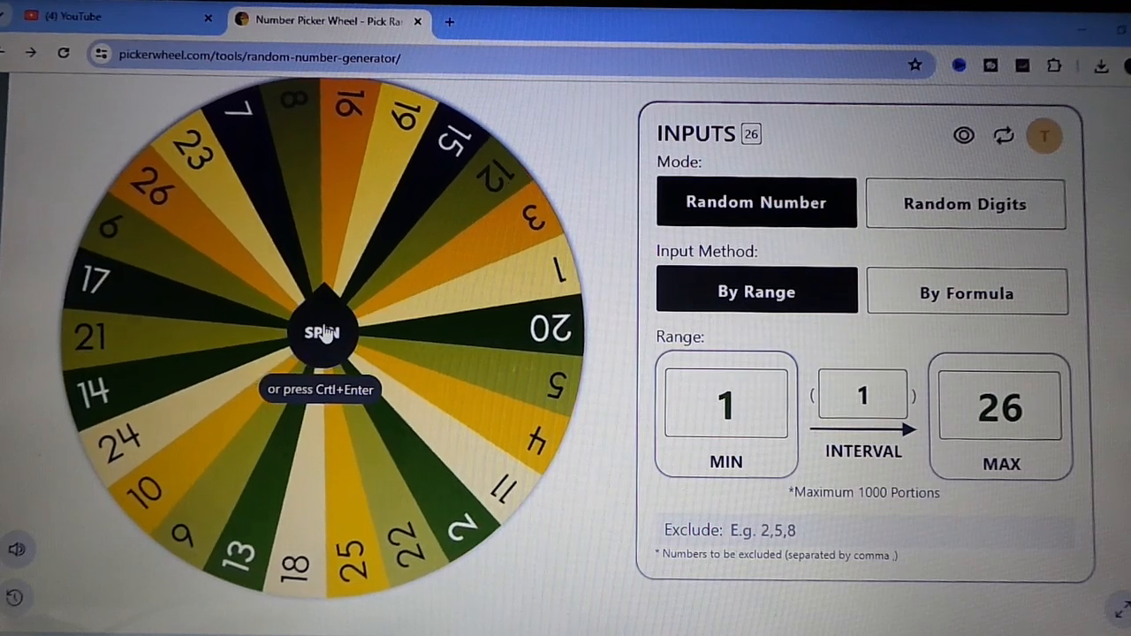
click(321, 333)
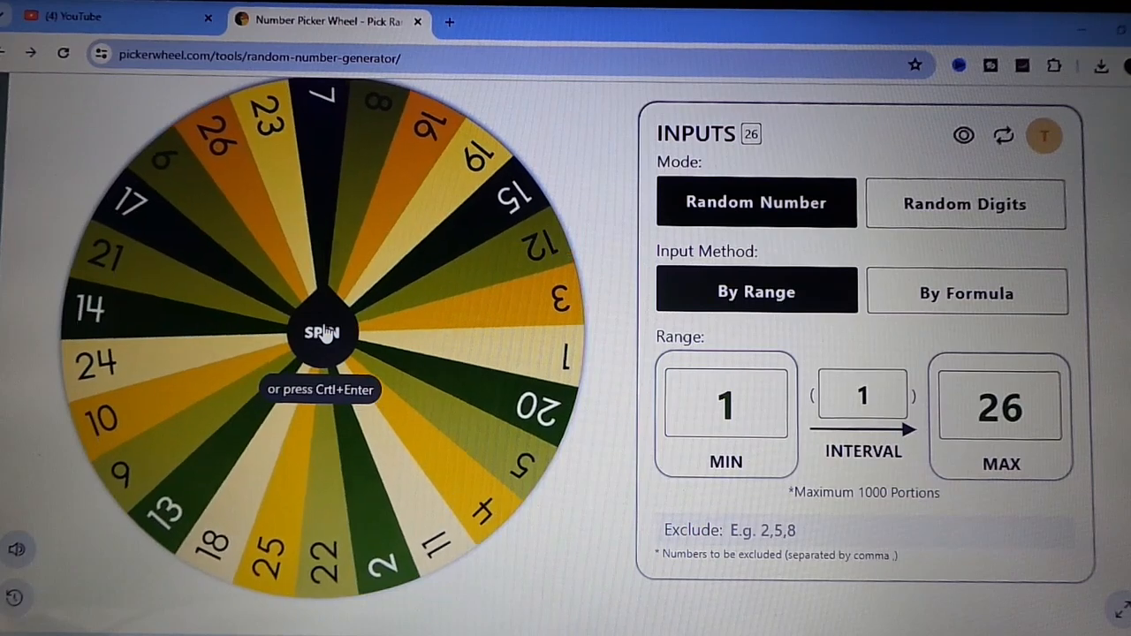
click(321, 333)
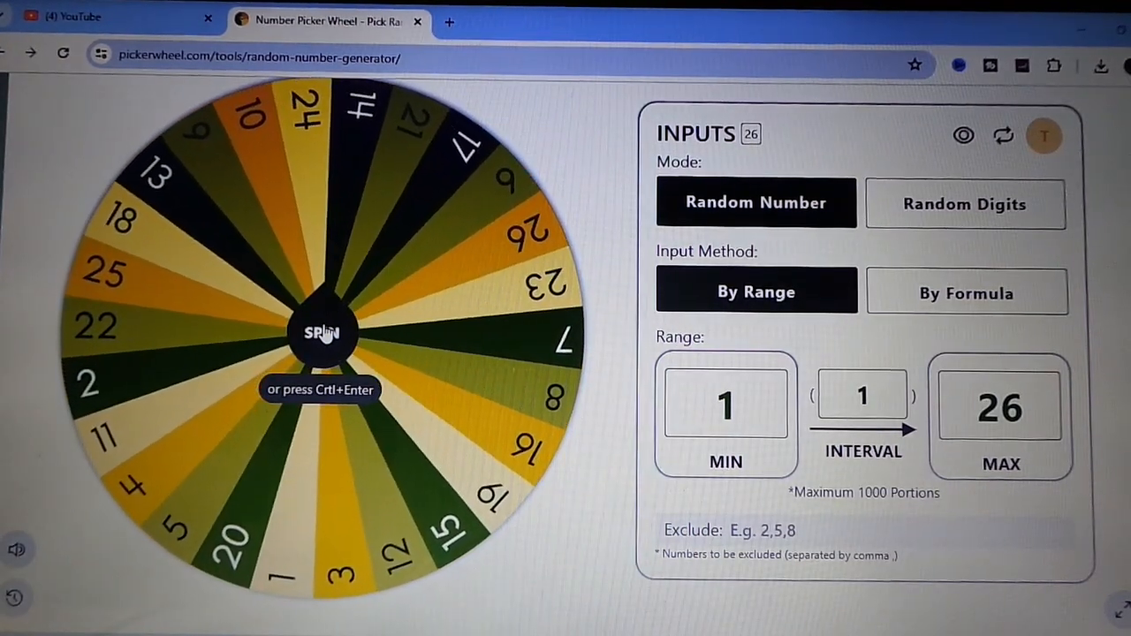
click(321, 332)
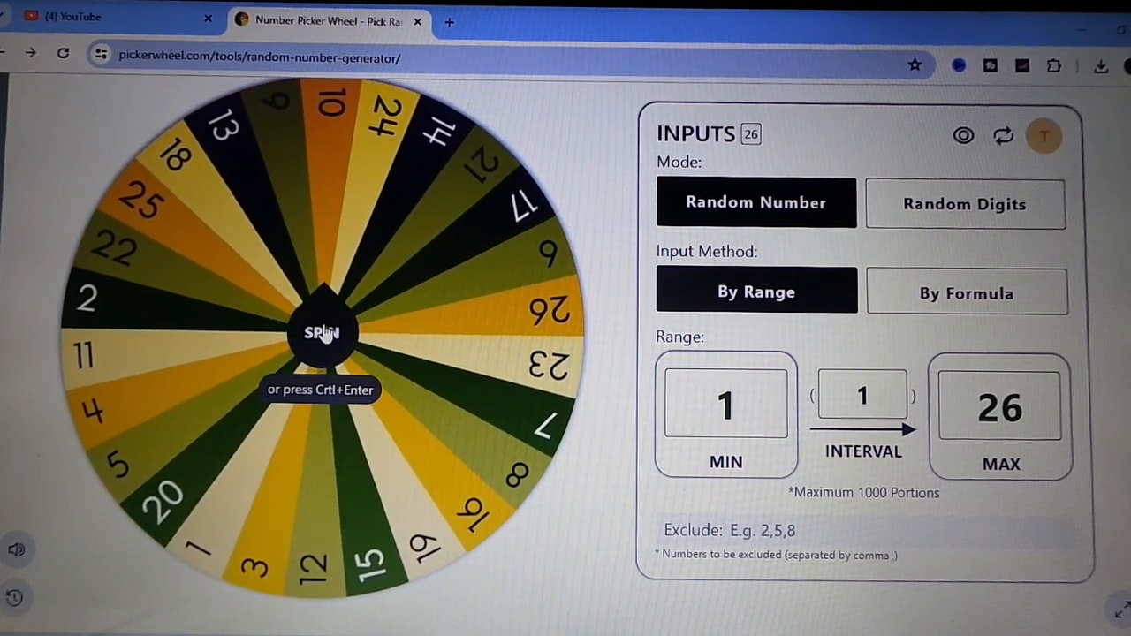
click(322, 334)
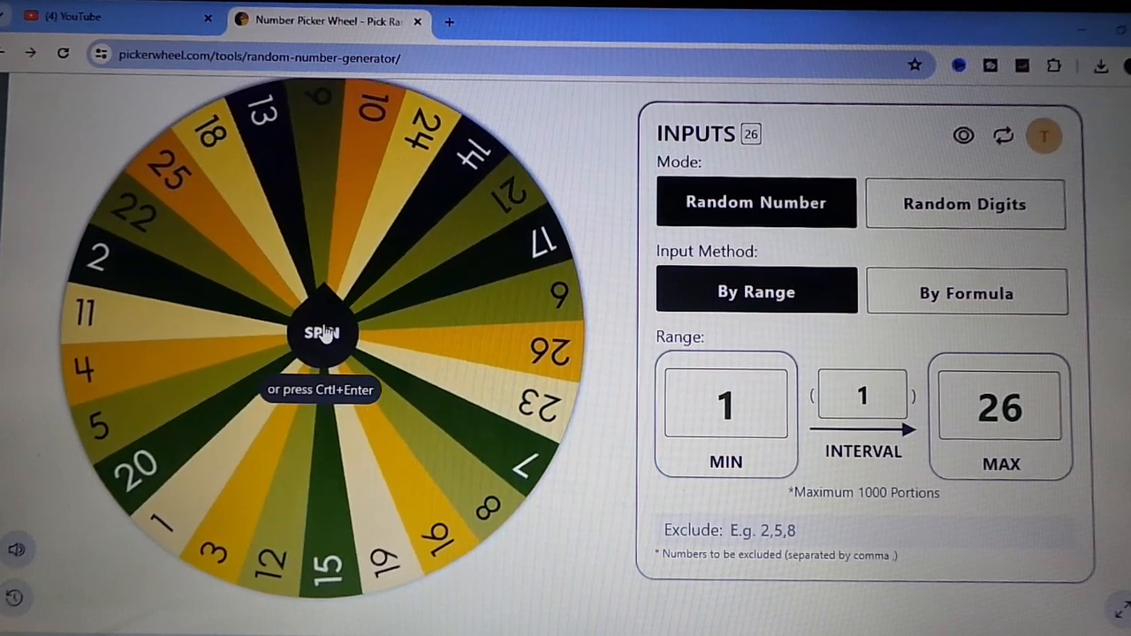
click(321, 333)
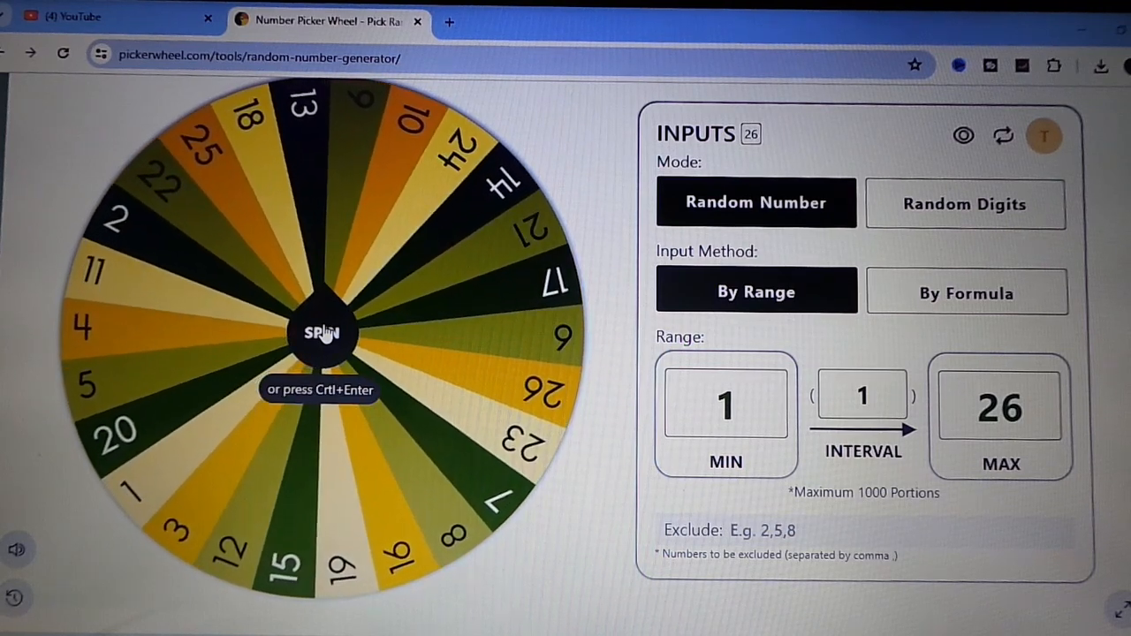
click(320, 333)
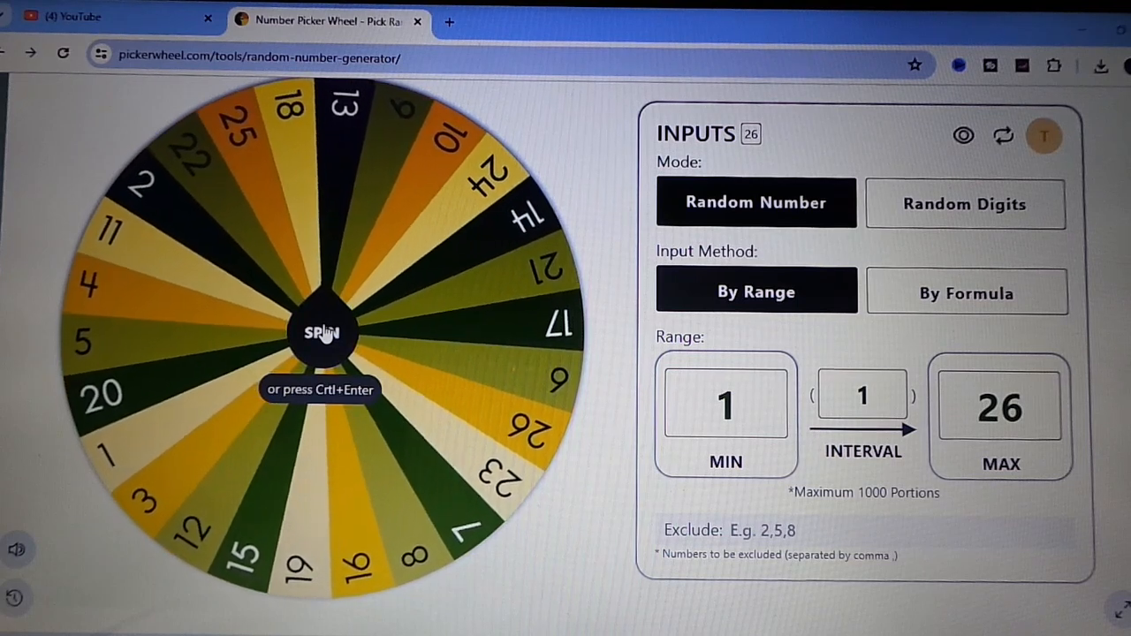
click(320, 332)
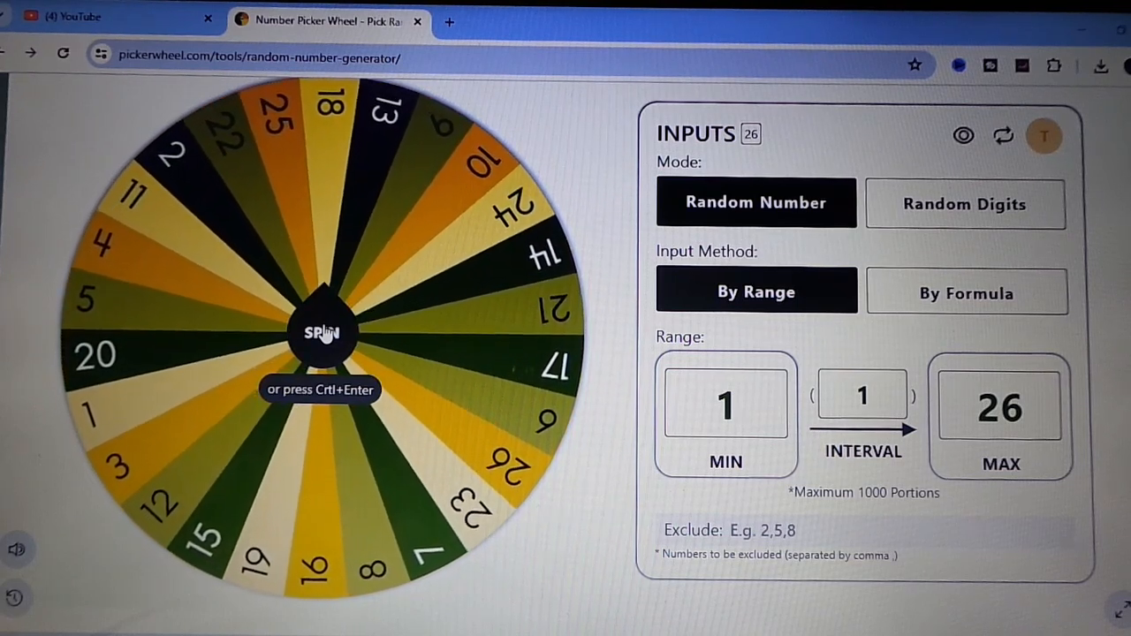
click(320, 333)
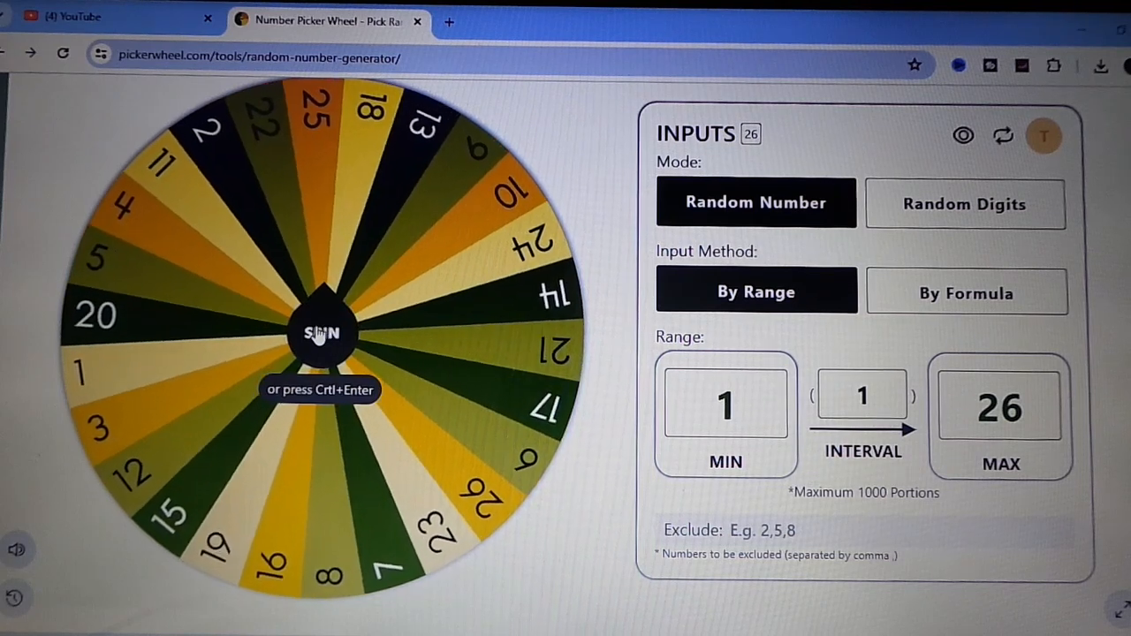
click(321, 334)
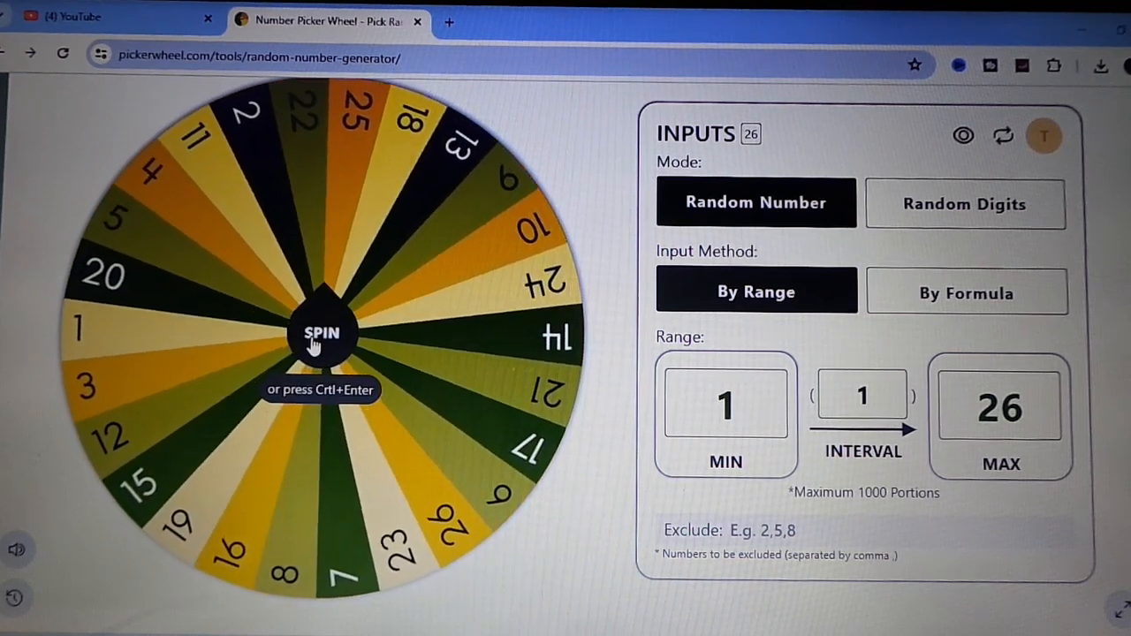
click(321, 333)
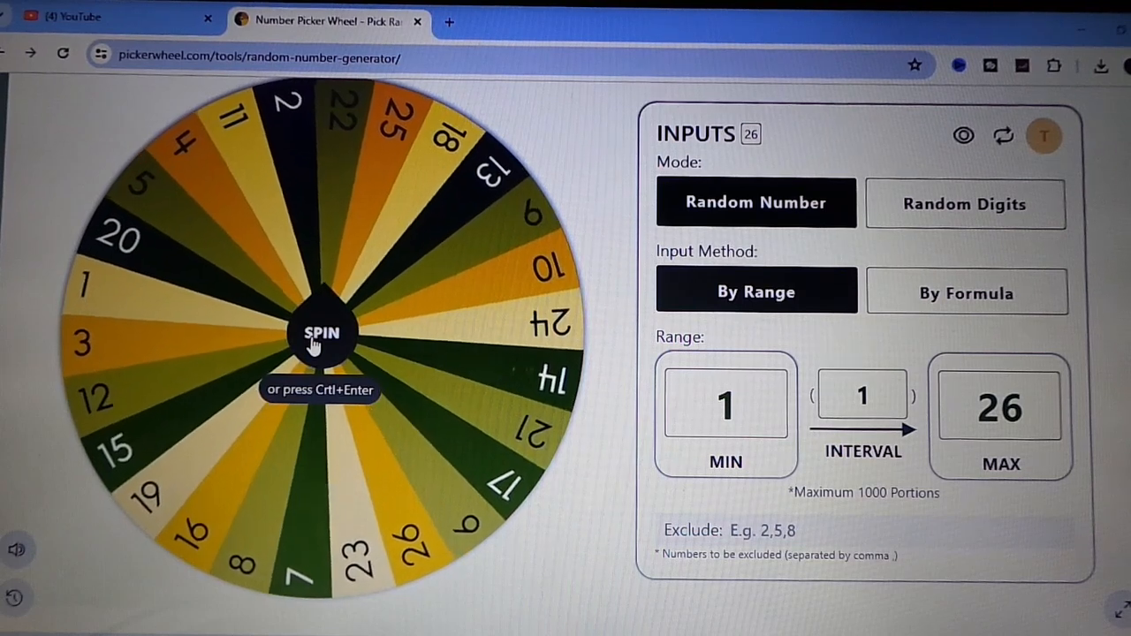
click(322, 333)
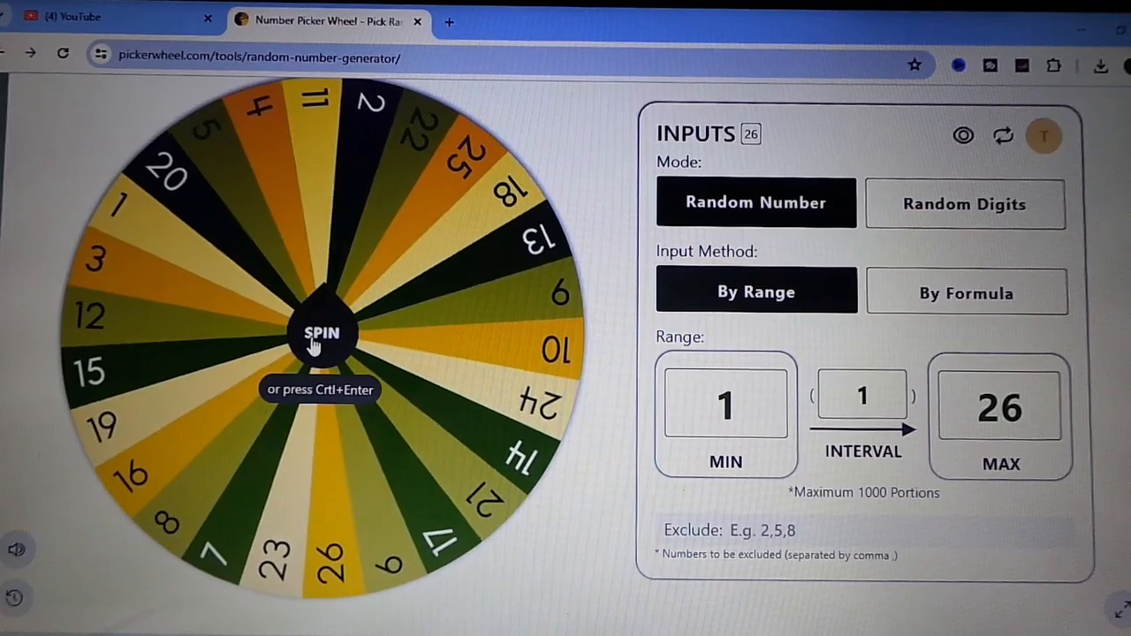
Step: Spin the wheel until it lands on 2 and the result popup announces it
click(321, 334)
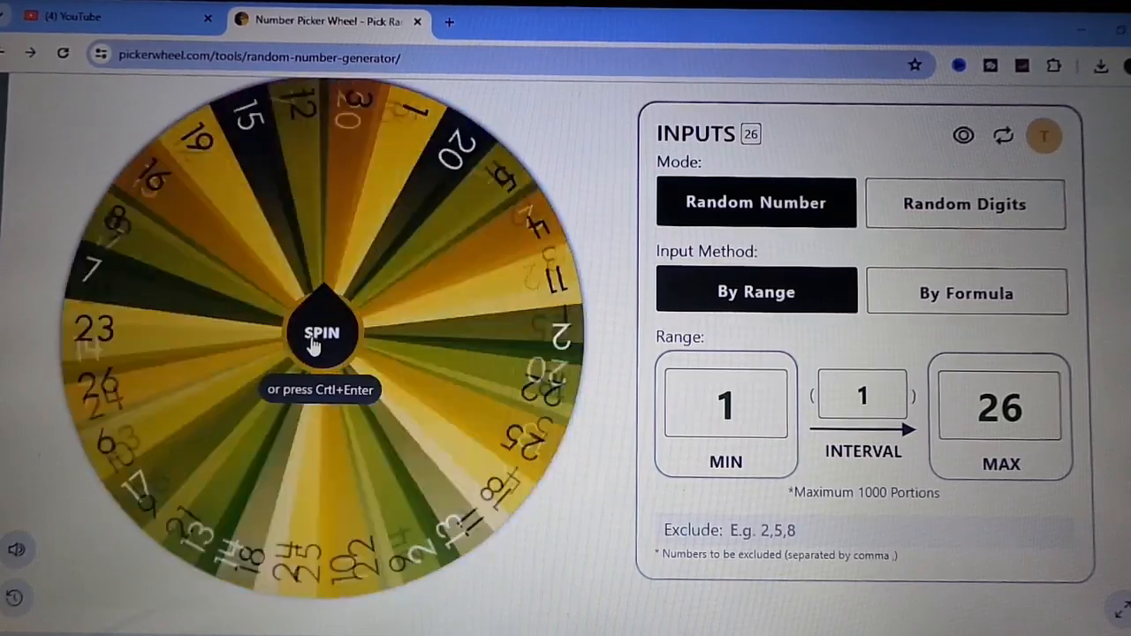
click(321, 332)
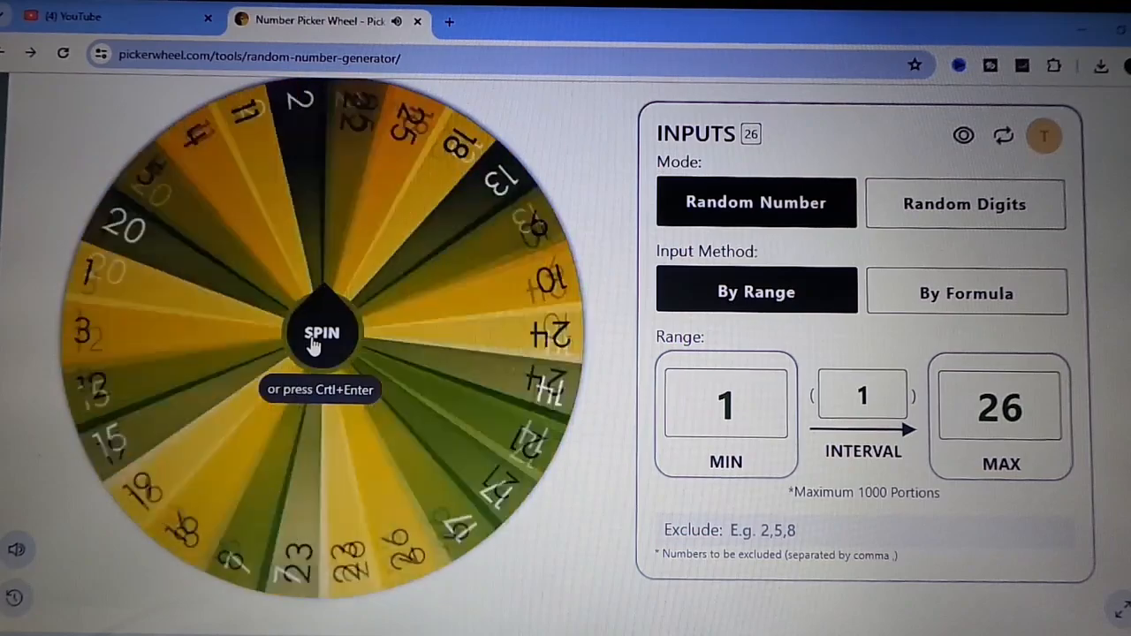
click(320, 334)
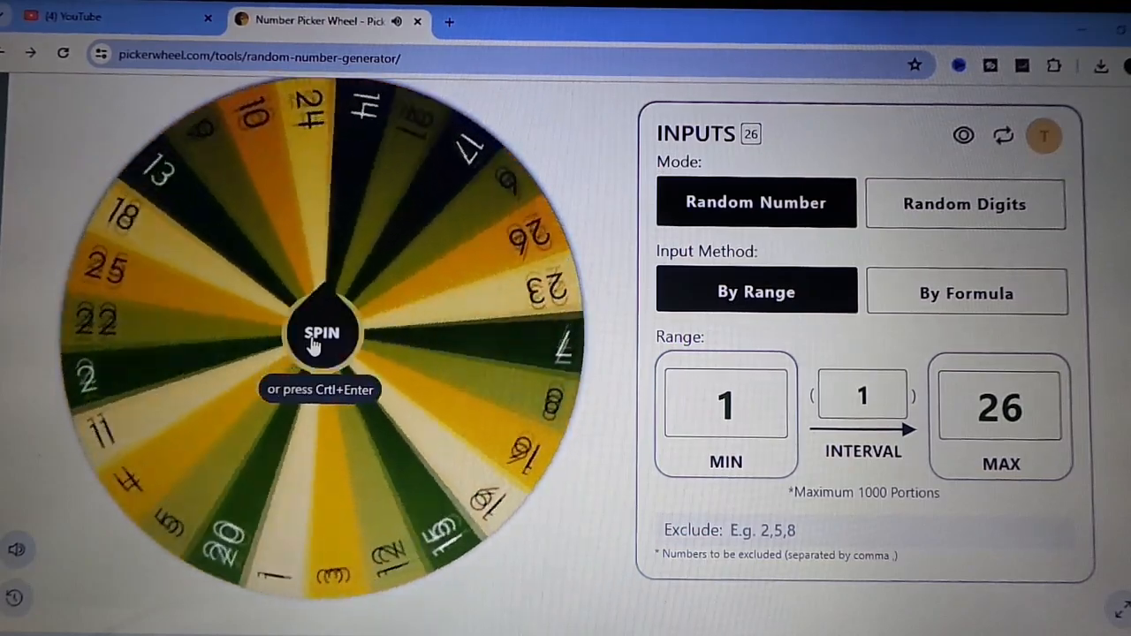
click(320, 332)
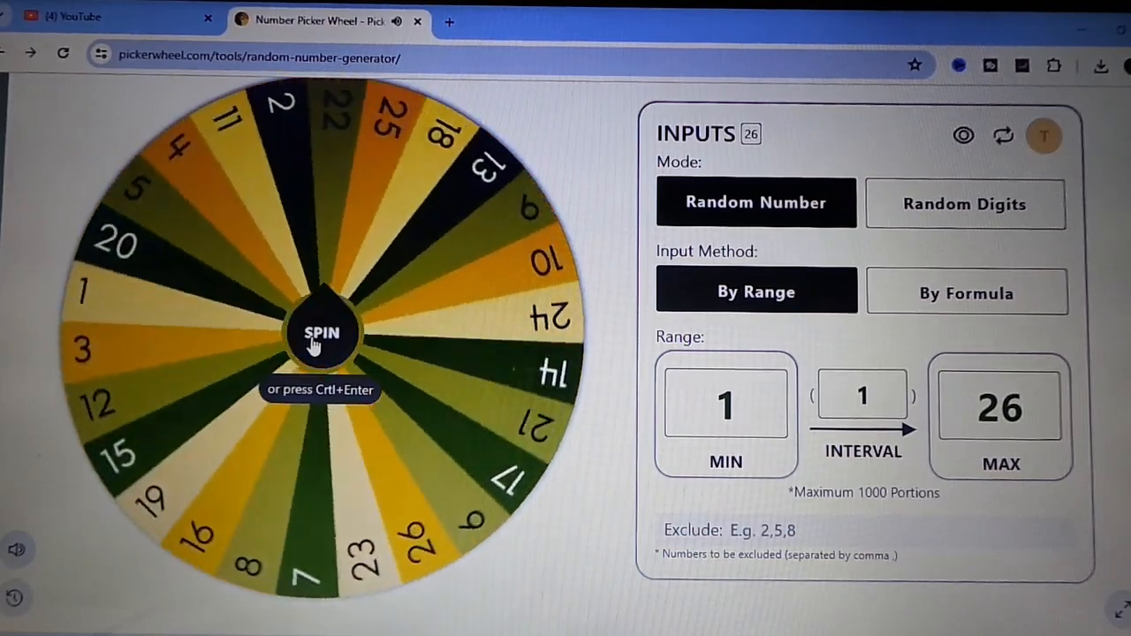
click(320, 334)
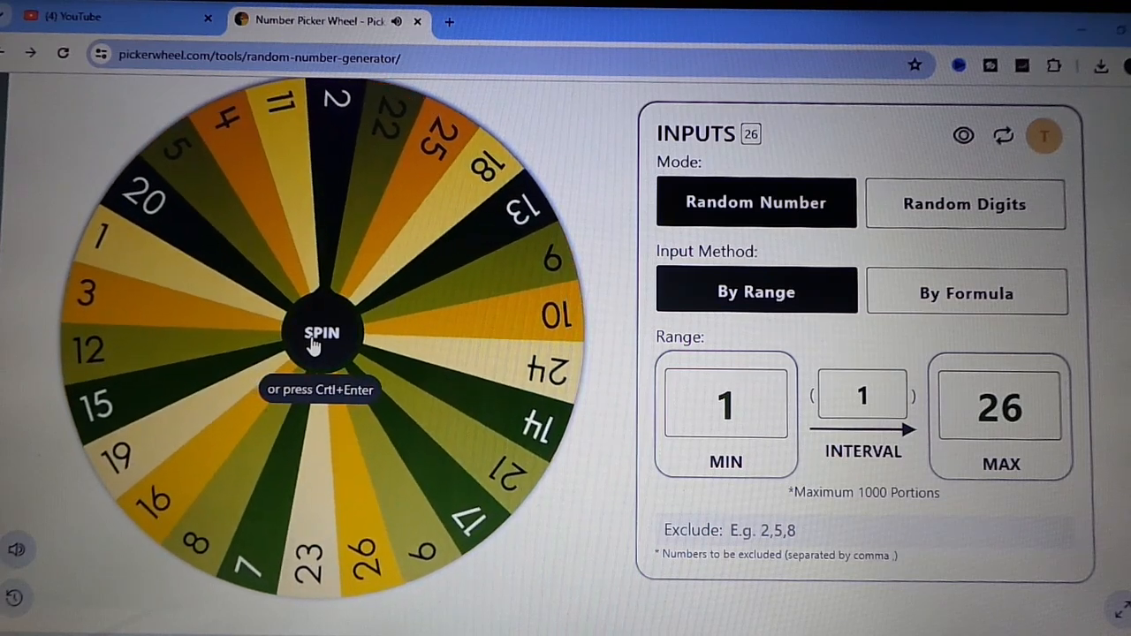
click(321, 333)
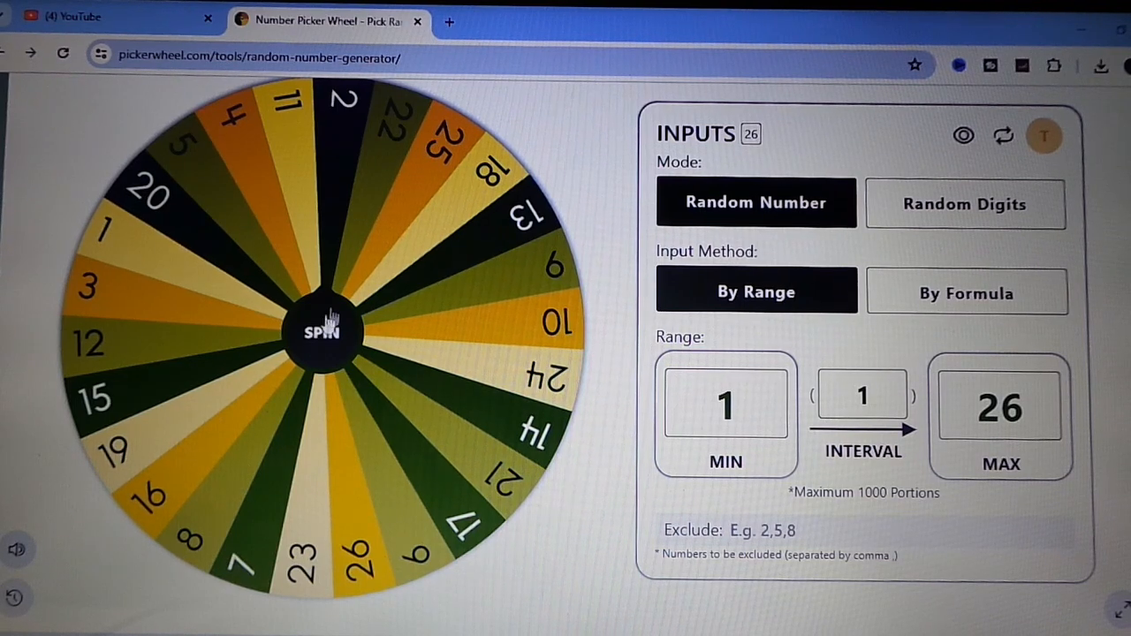
mouse_move(341, 268)
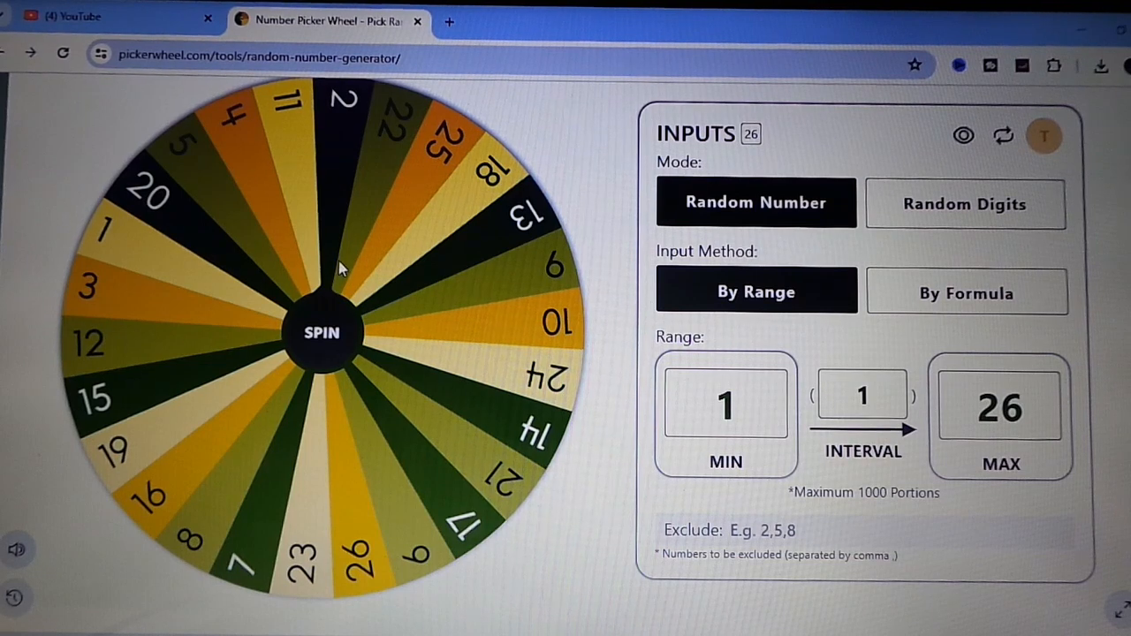
click(322, 333)
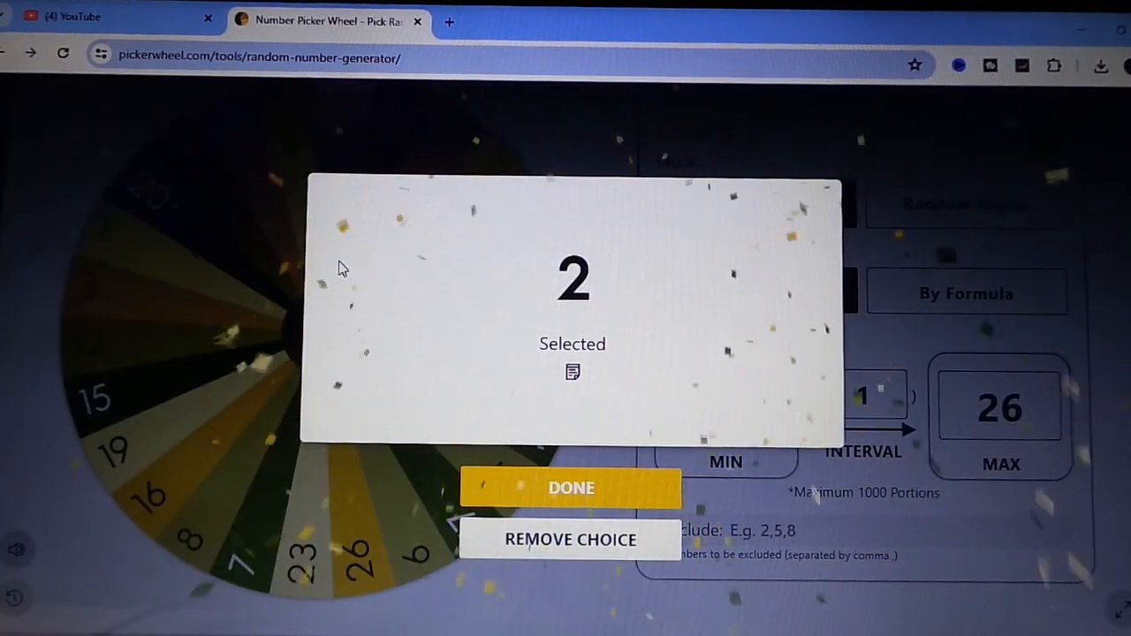